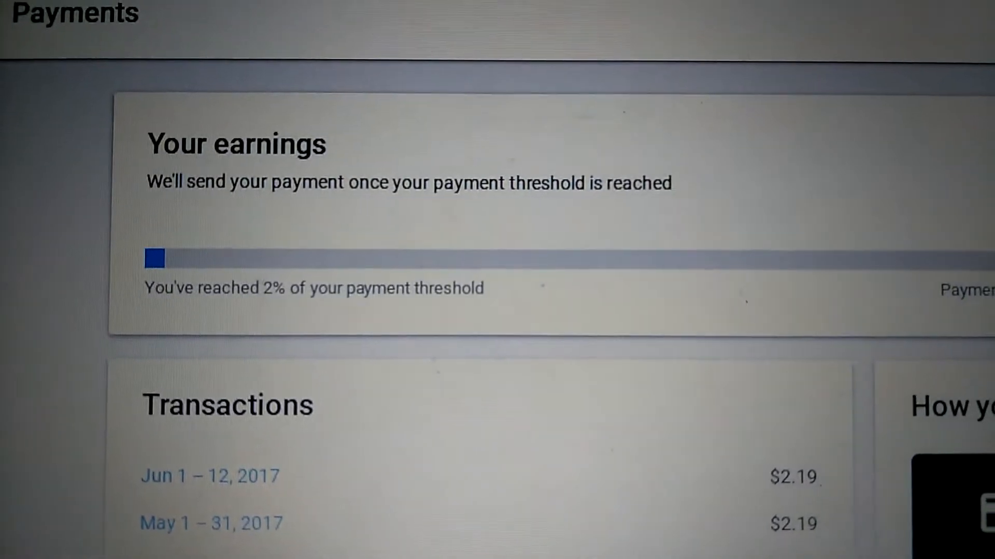
# - Scroll through the Gta livestream's Monetization settings, leaving ad monetization off
pyautogui.scroll(-3)
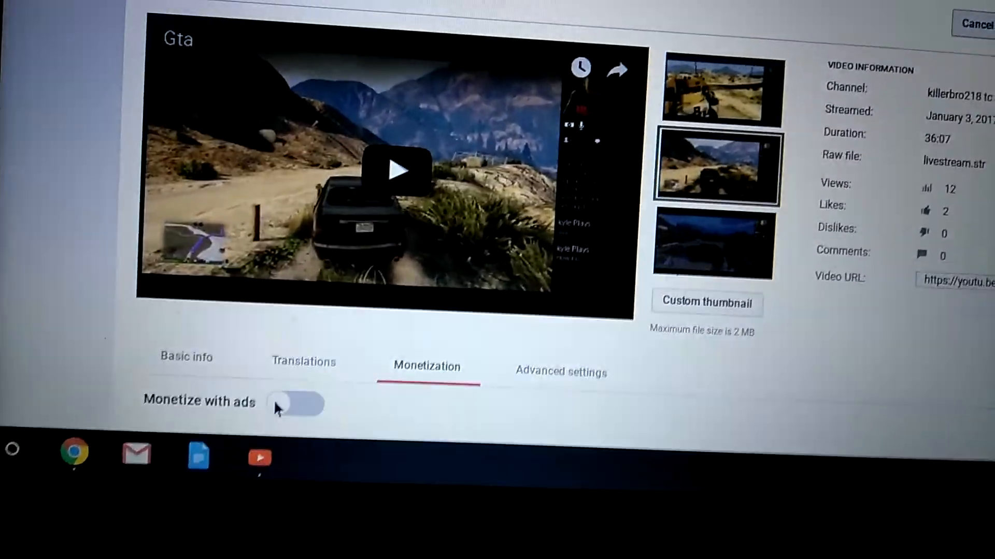
# - Switch on 'Monetize with ads' for the Gta video and head back to Video Manager
pyautogui.click(297, 403)
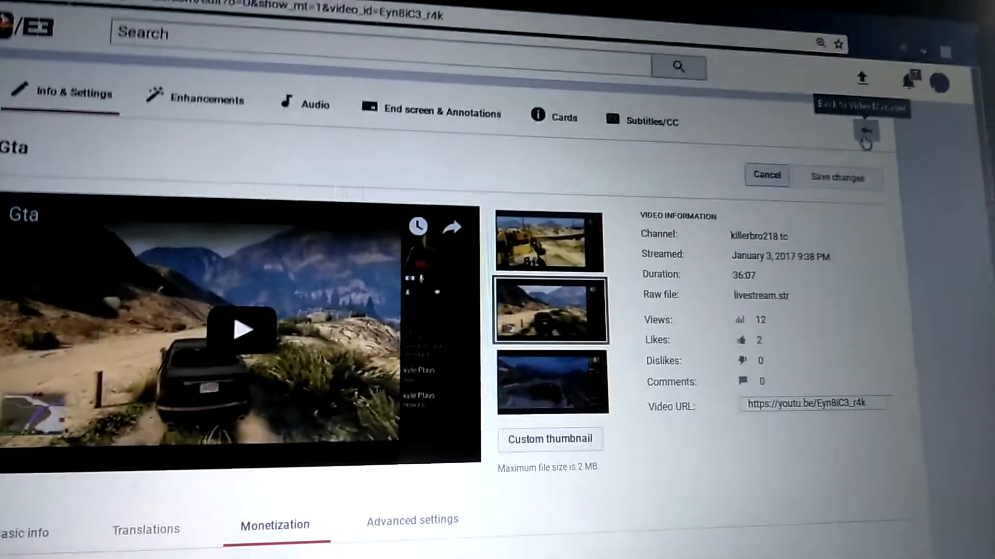
pyautogui.click(865, 131)
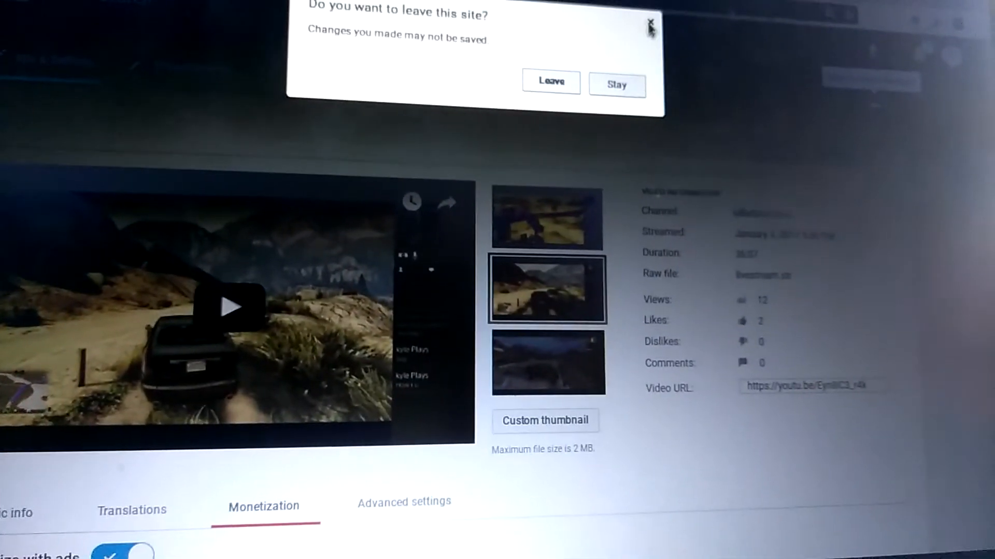